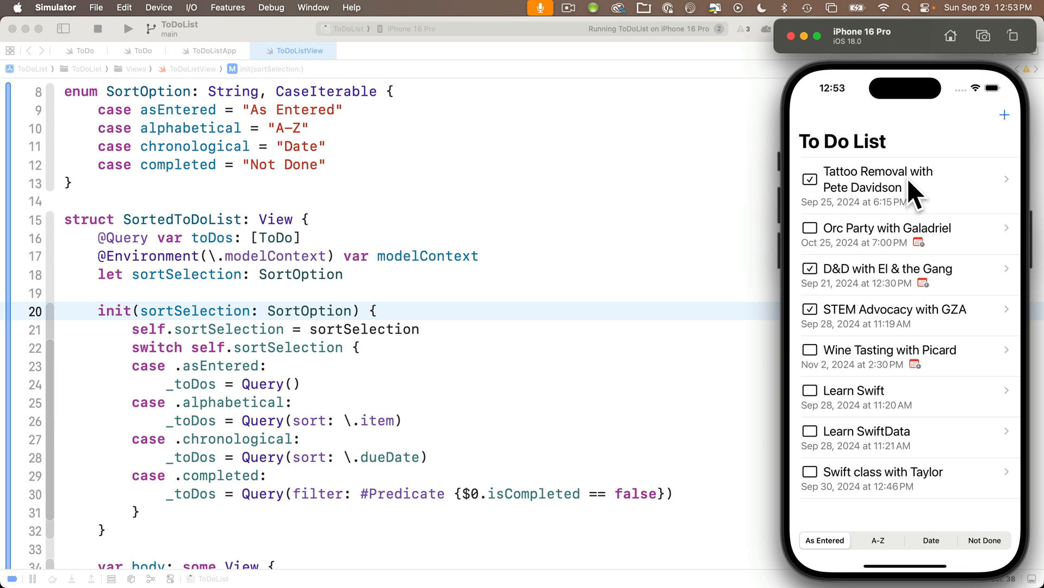
# Step: Give the Tattoo Removal to-do the note 'It might hurt' with a Sep 26 date and save it
pyautogui.click(892, 185)
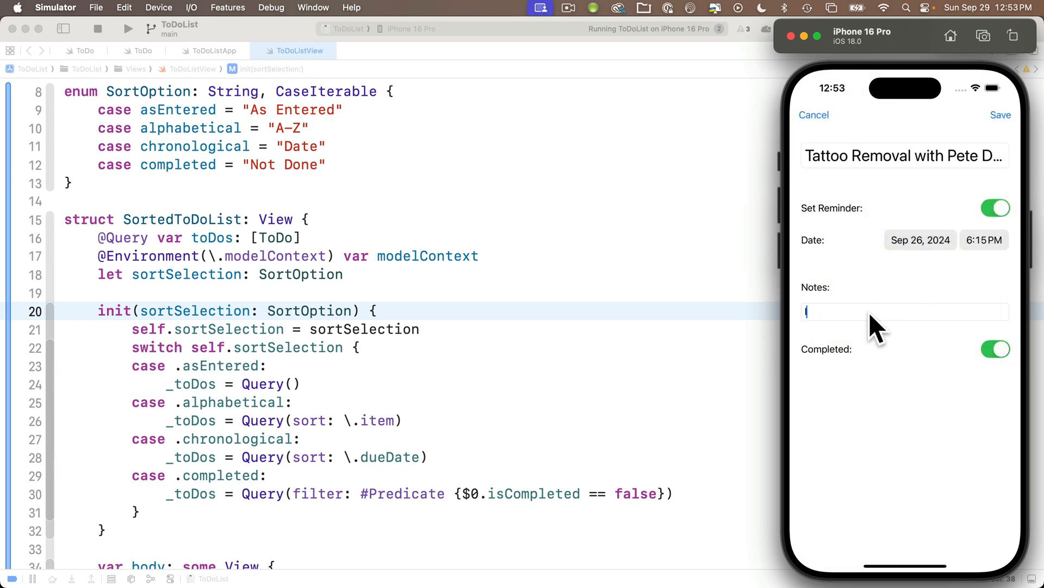
pyautogui.write('It might hurt')
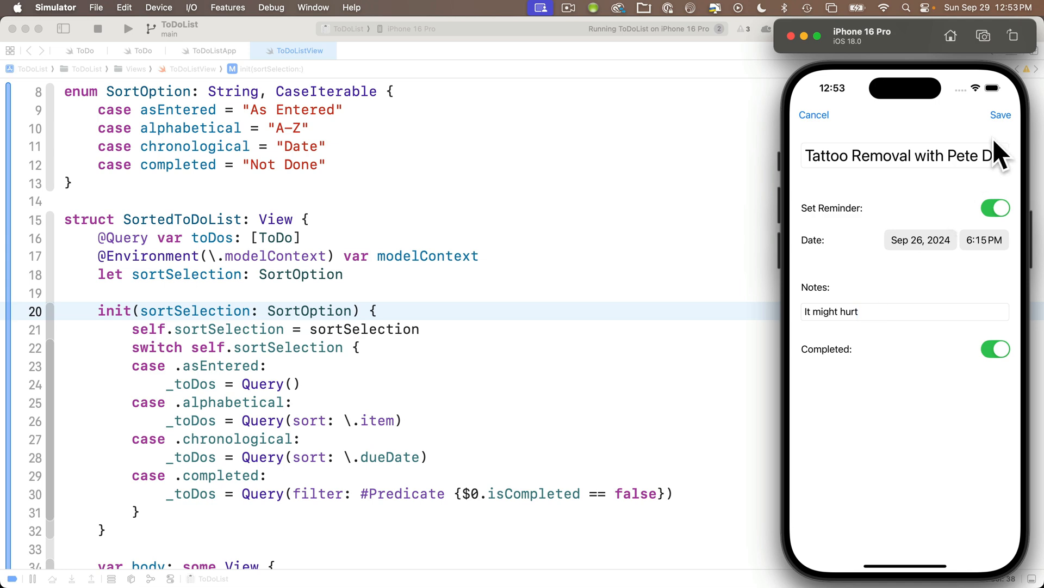
pyautogui.click(1001, 114)
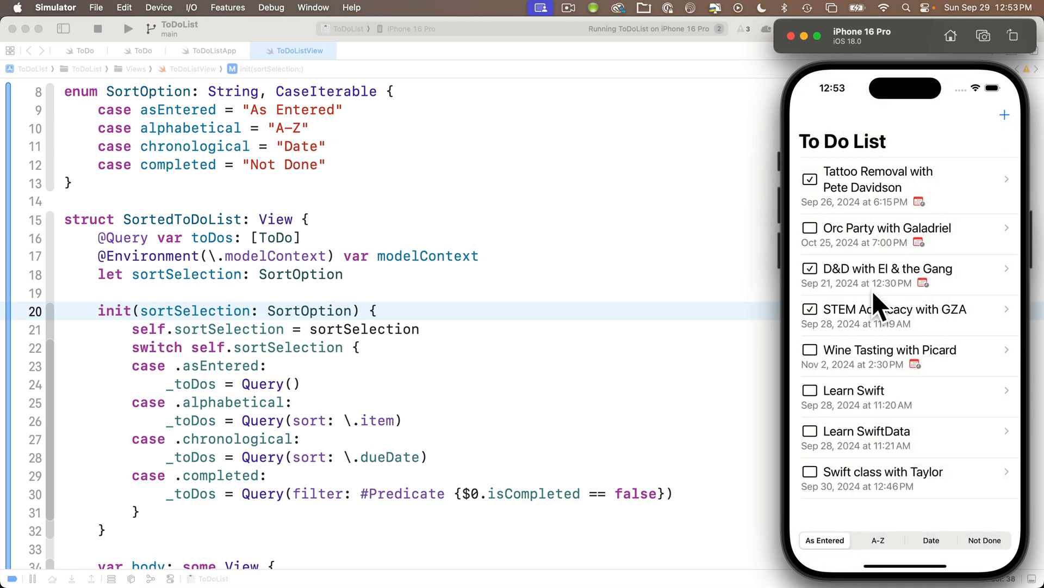
# Step: Give the Wine Tasting to-do the note 'Make it so!' with a Nov 8 date and save it
pyautogui.write('Mke')
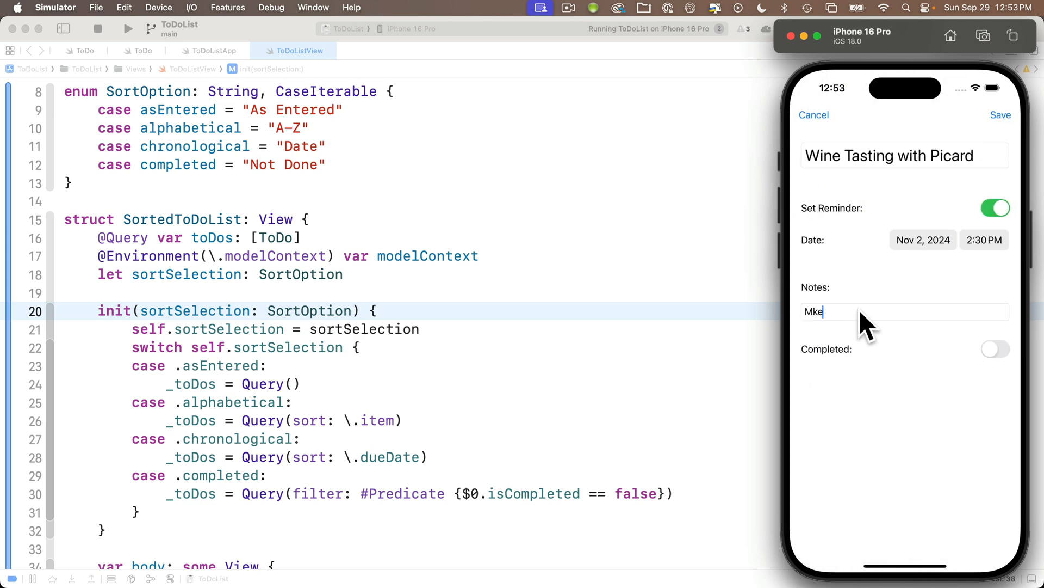
pyautogui.write('Make it so!')
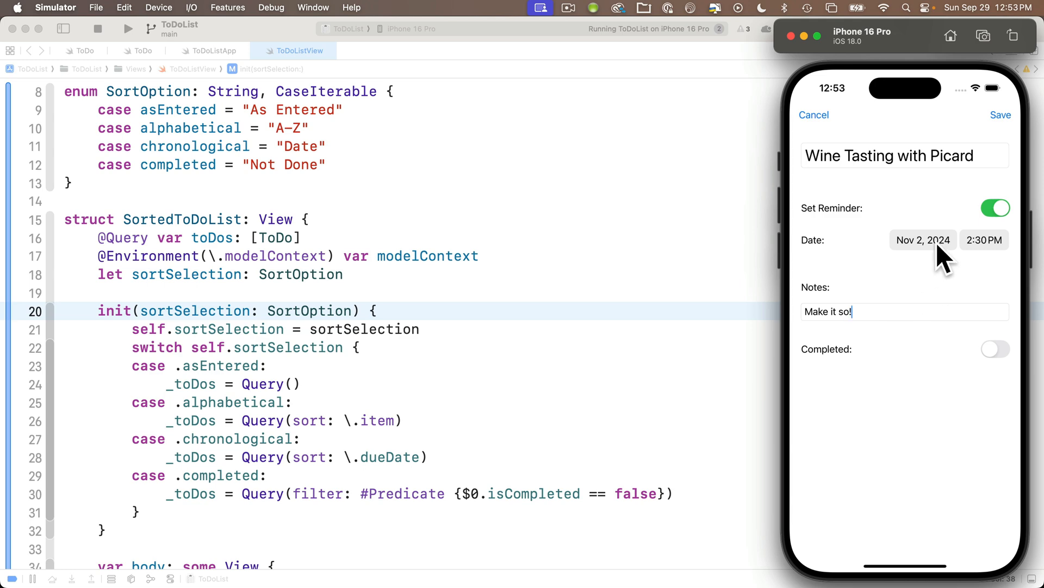
pyautogui.click(924, 239)
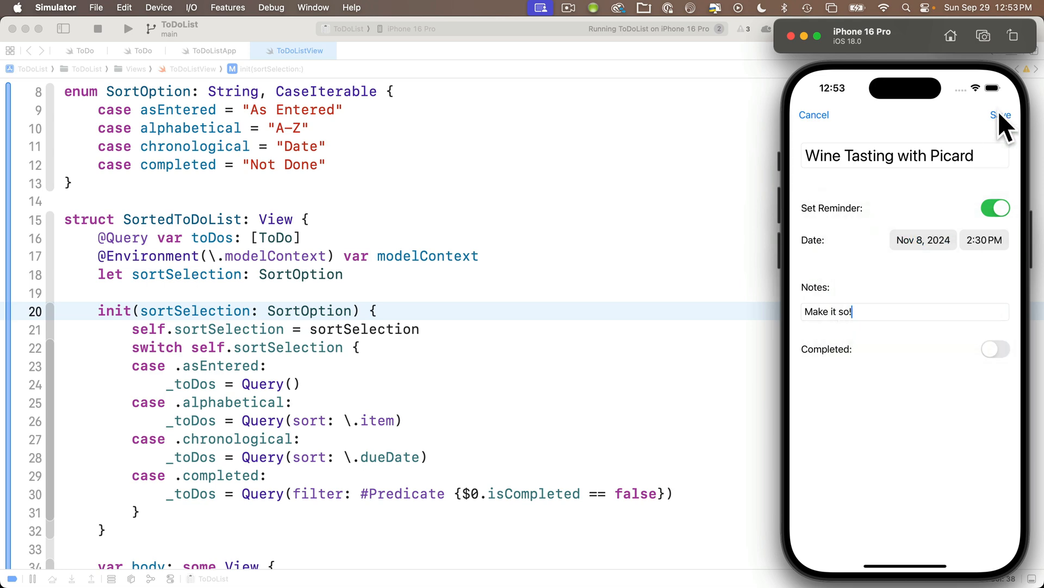
pyautogui.click(1001, 114)
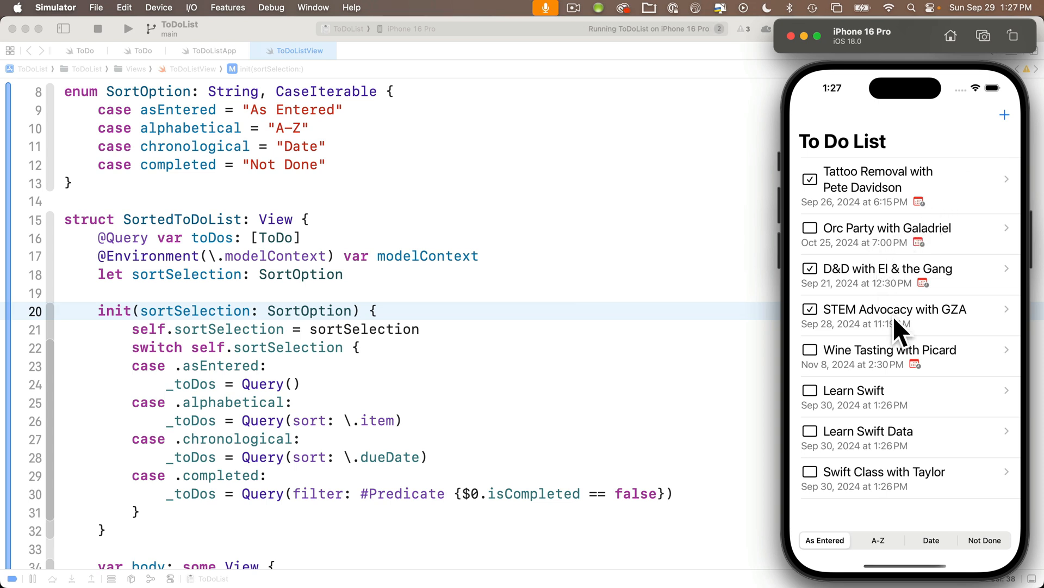
# Step: Create a Thanksgiving with Martha to-do with a Nov 28 reminder and a brownies note, then save
pyautogui.click(895, 308)
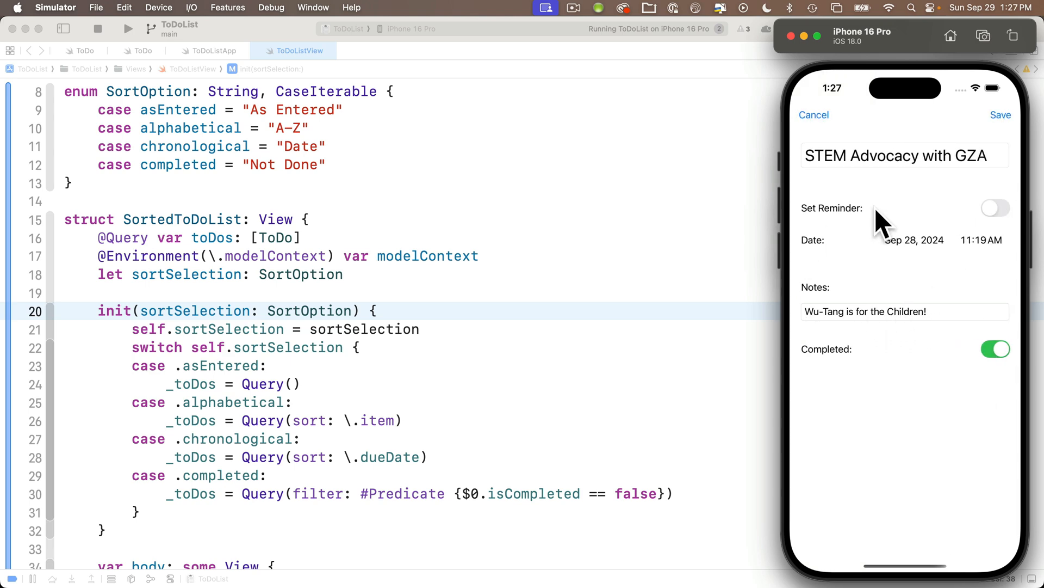
pyautogui.click(1000, 114)
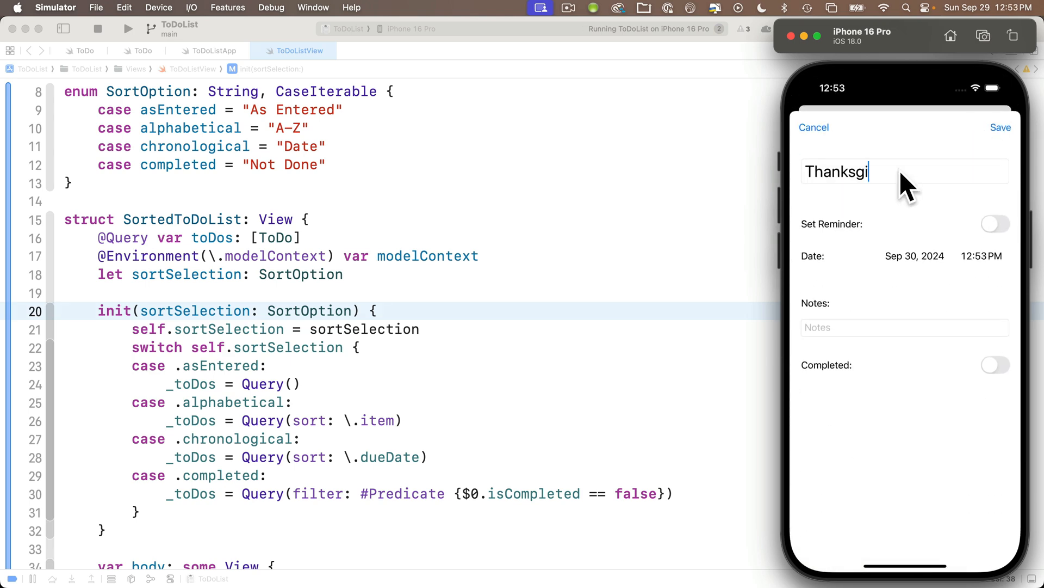
pyautogui.click(915, 255)
pyautogui.write('Avoid the Brownies')
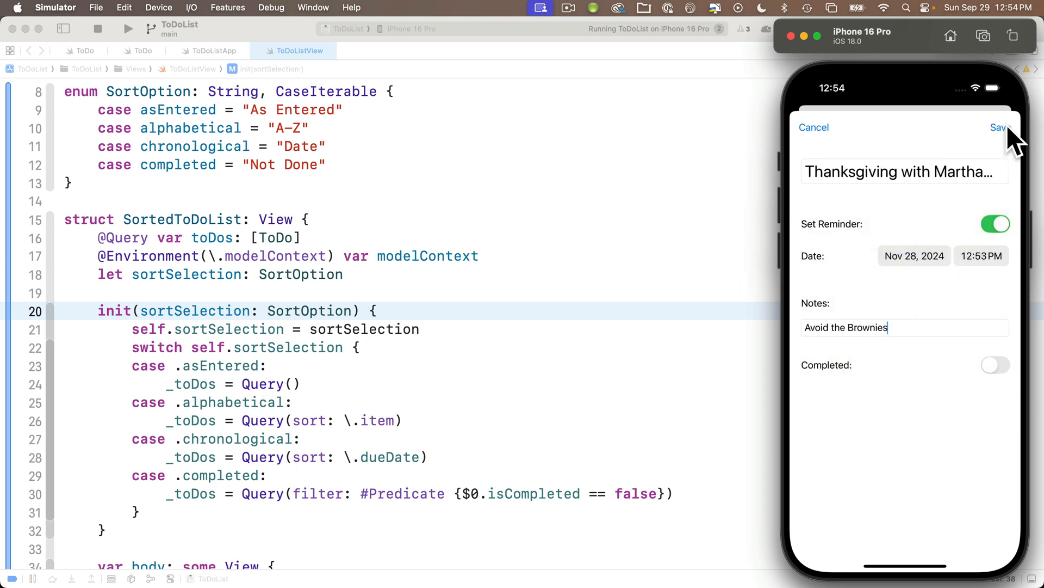
pyautogui.click(997, 127)
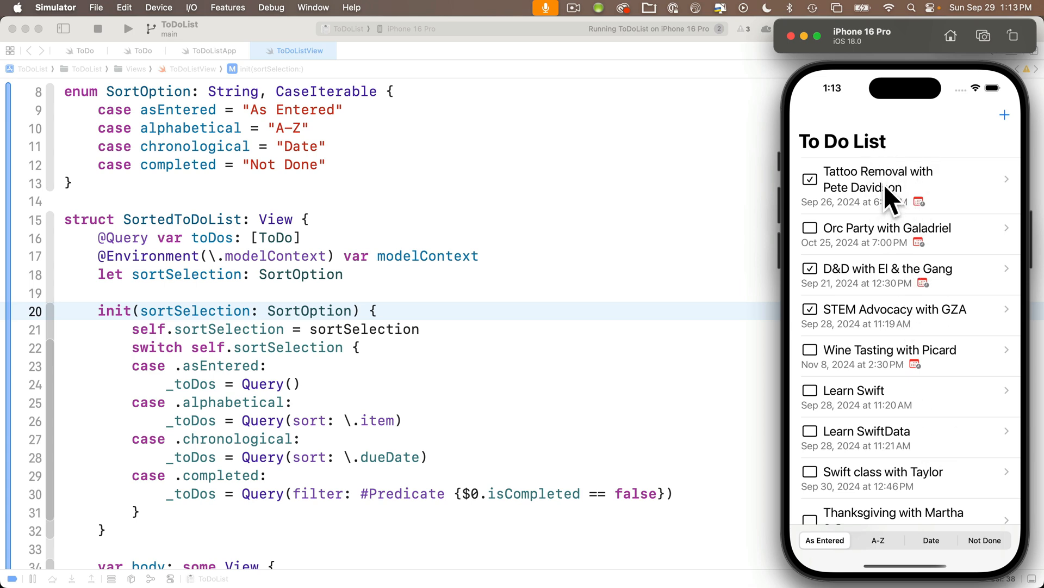
# Step: Add the note 'Bring Rings' to Orc Party with Galadriel, save it, and review the app's save code
pyautogui.click(892, 316)
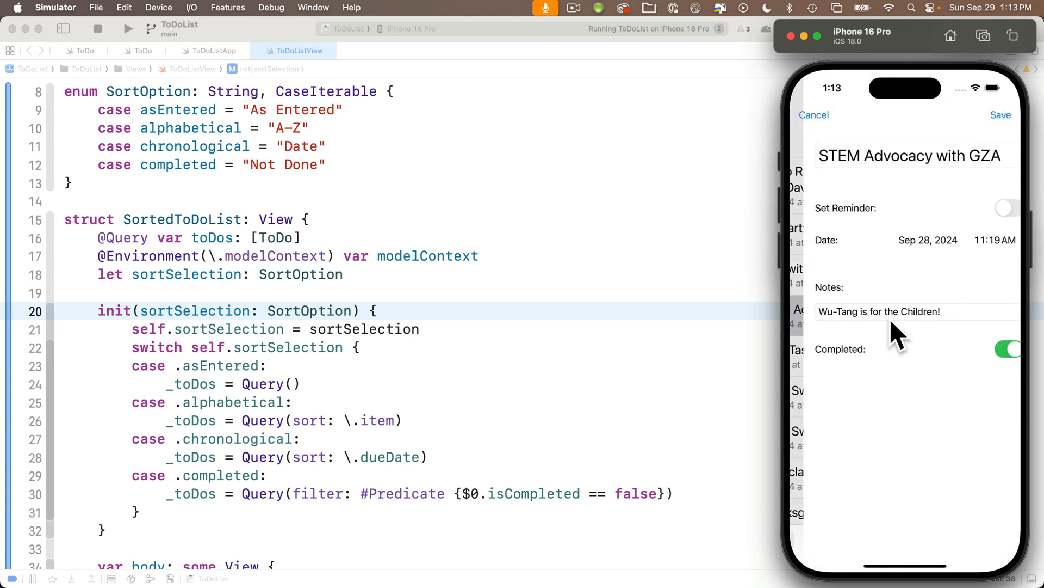
pyautogui.click(999, 115)
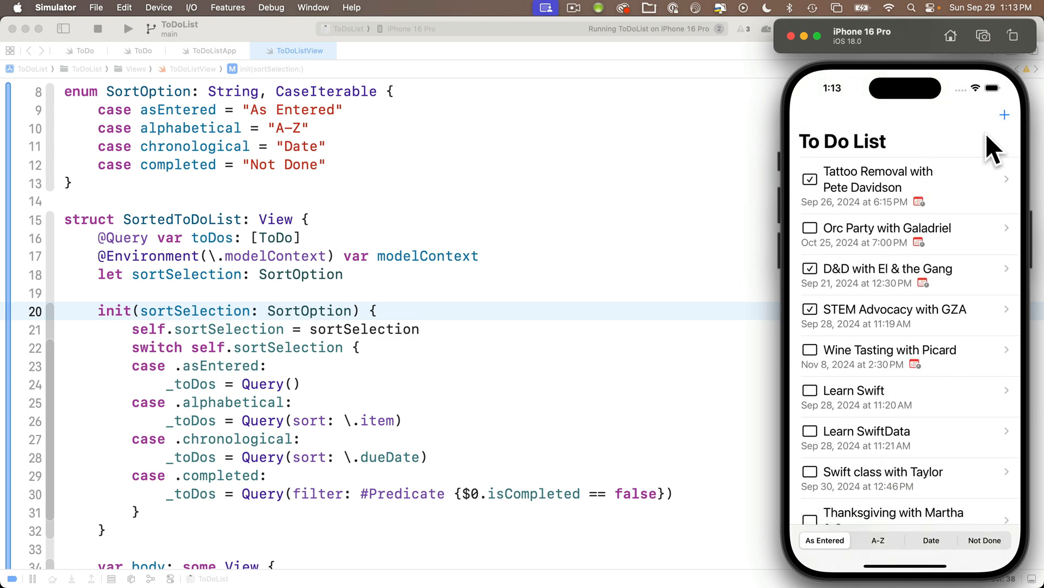
pyautogui.click(1004, 115)
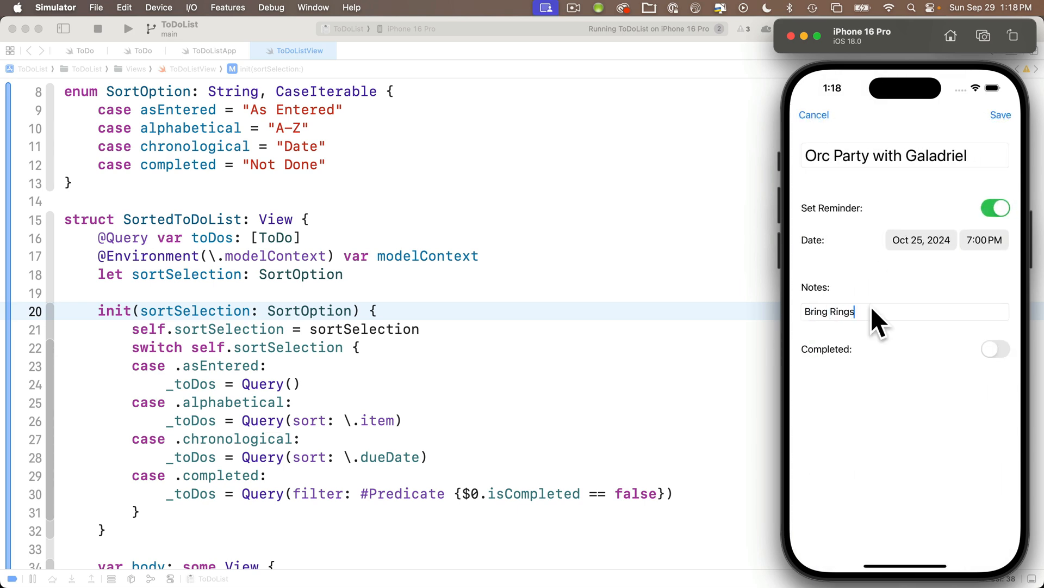
pyautogui.click(1001, 114)
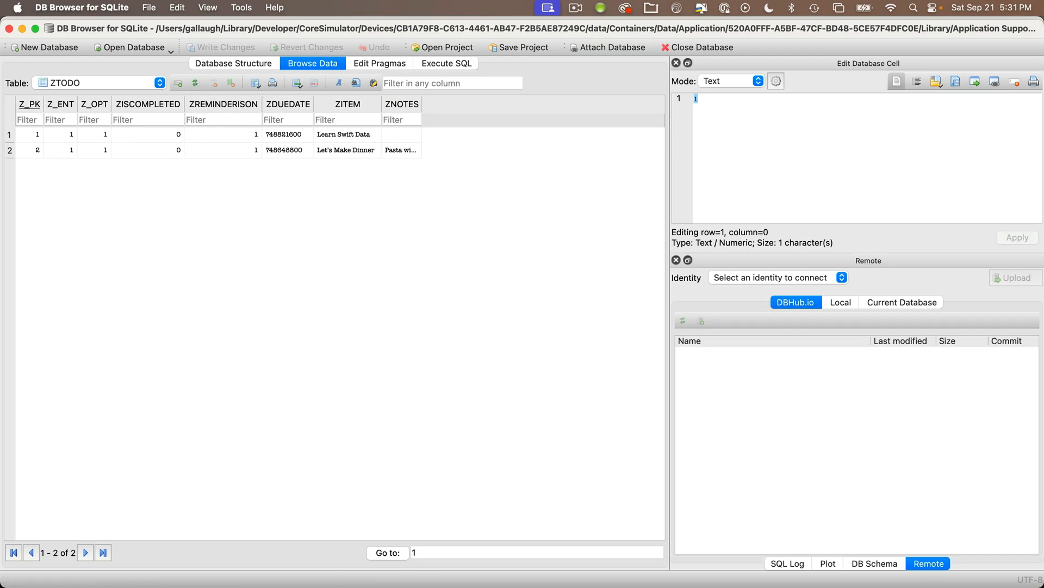
pyautogui.click(512, 76)
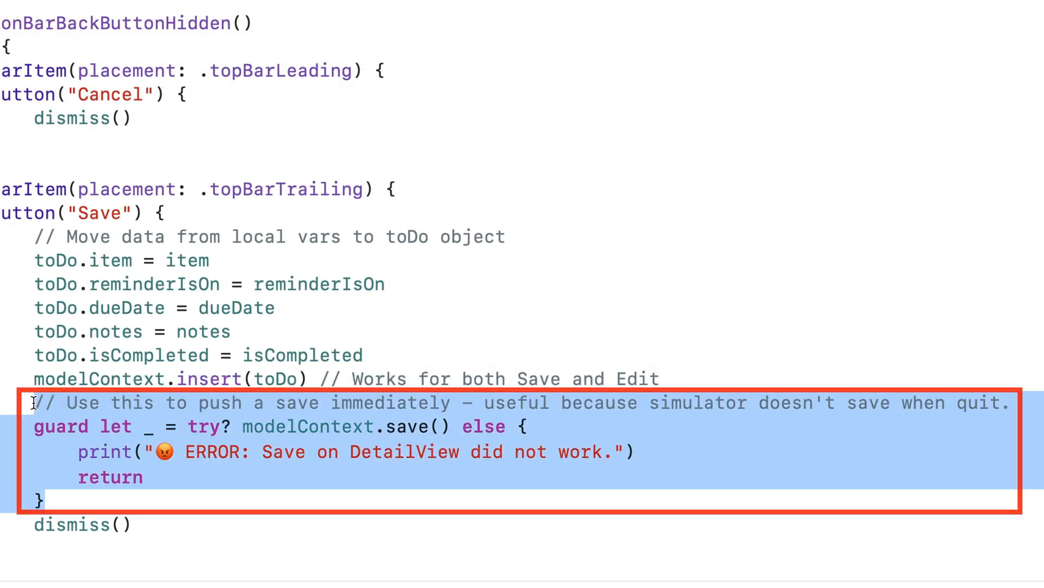
pyautogui.moveTo(405, 477)
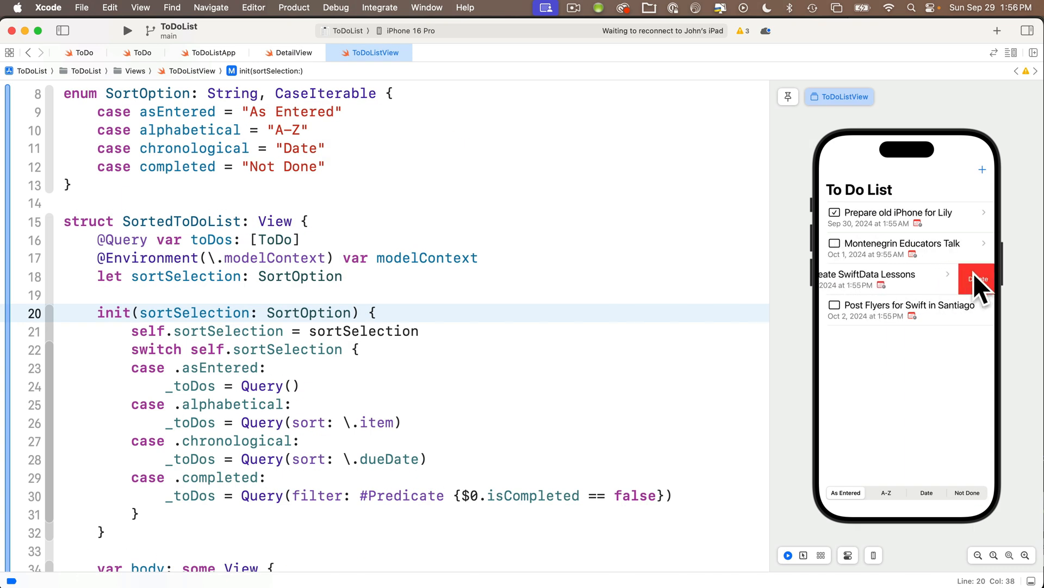
# Step: Swipe-delete the SwiftData lessons row from the preview's to-do list
pyautogui.click(977, 278)
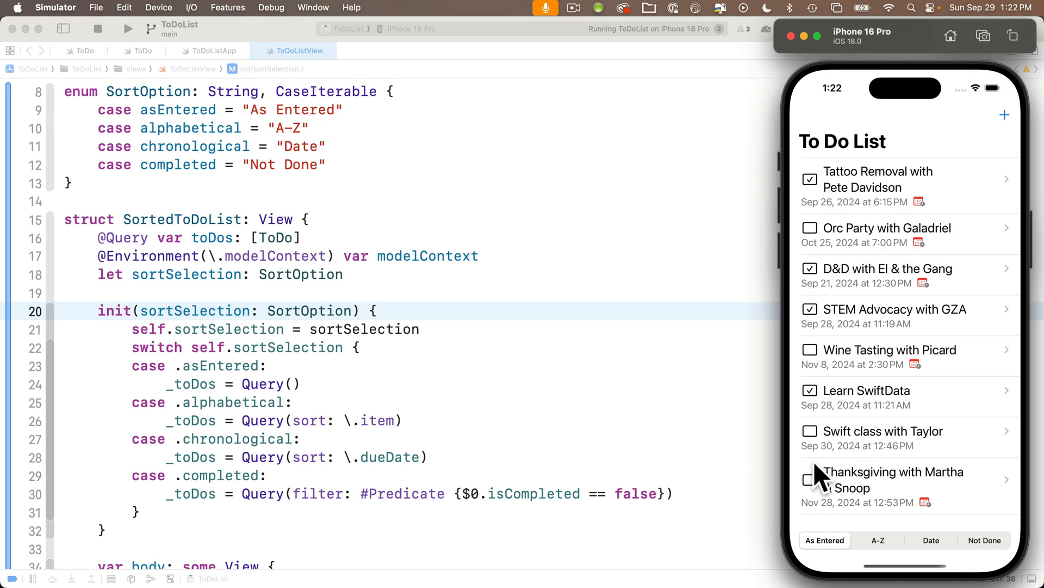
# Step: Switch the list picker through A-Z, Date and Not Done to leave only unfinished to-dos
pyautogui.click(878, 540)
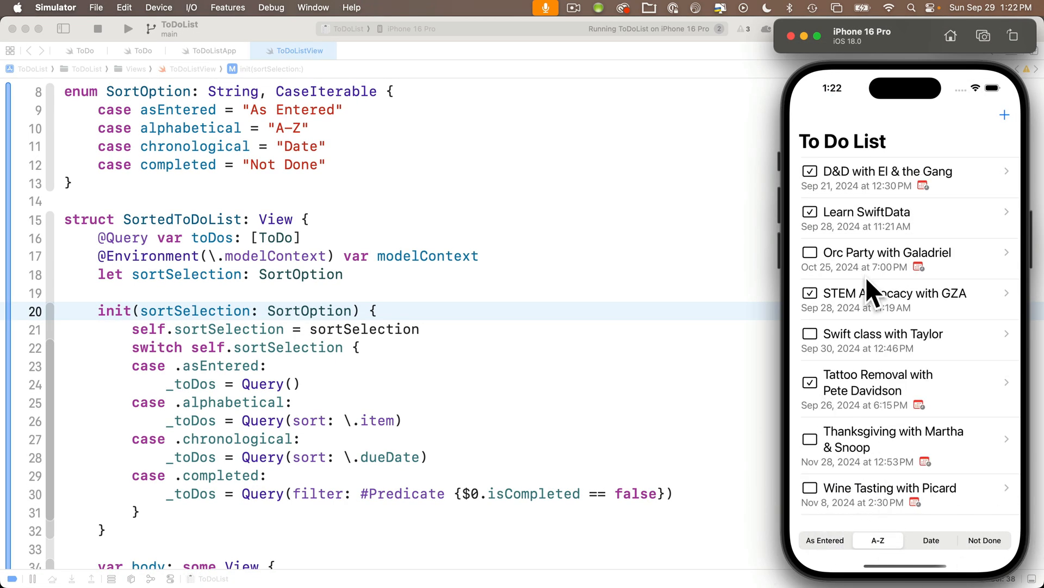
pyautogui.click(930, 540)
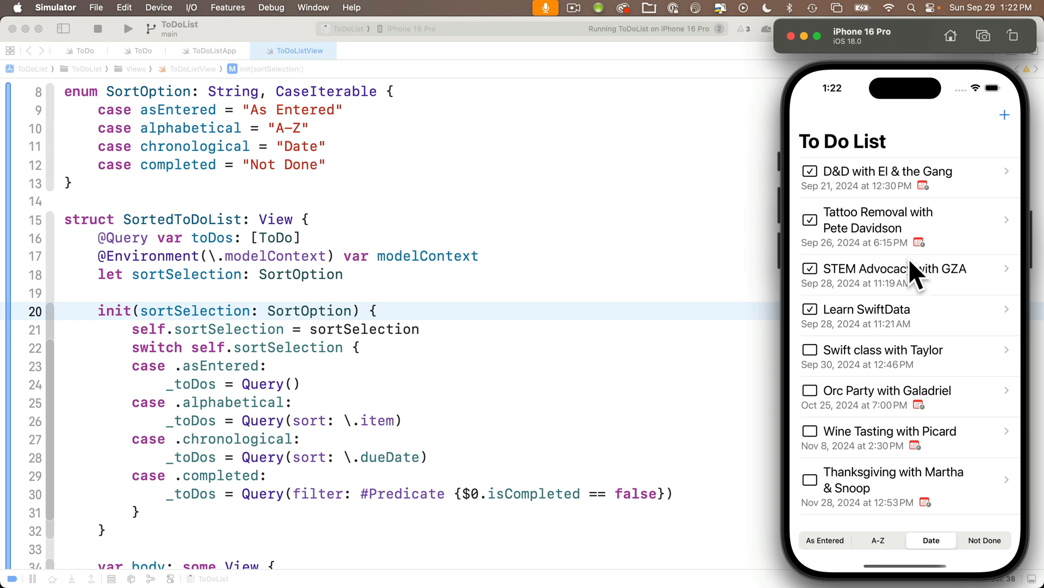
pyautogui.click(984, 541)
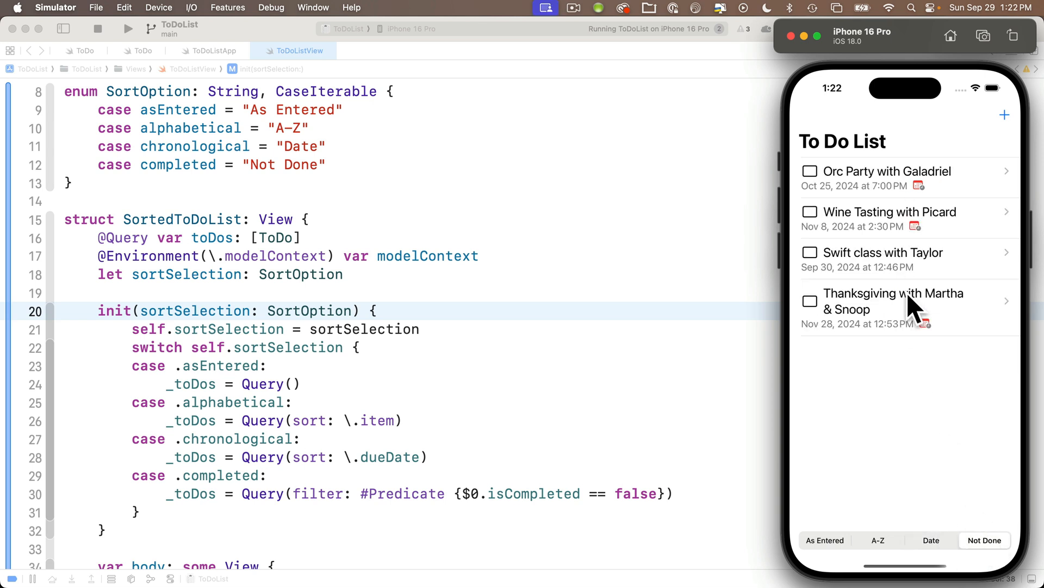